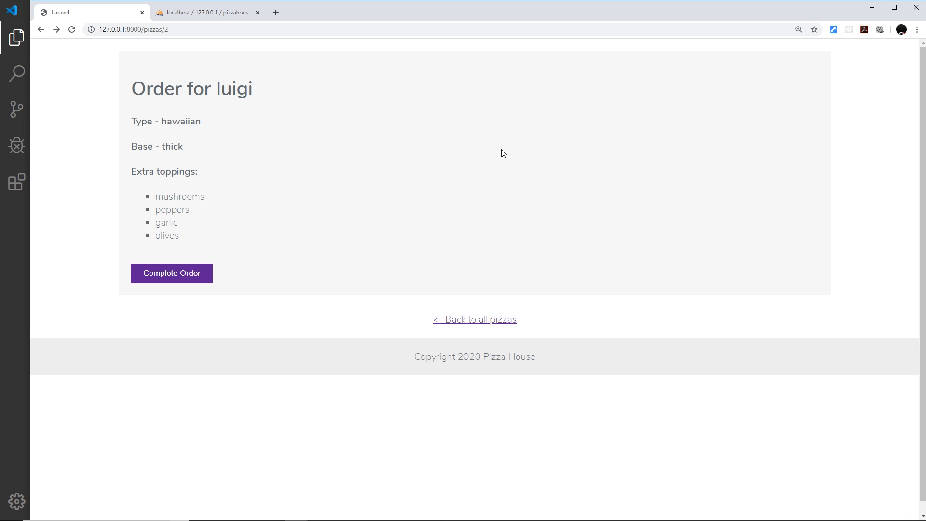
mouse_move(545, 146)
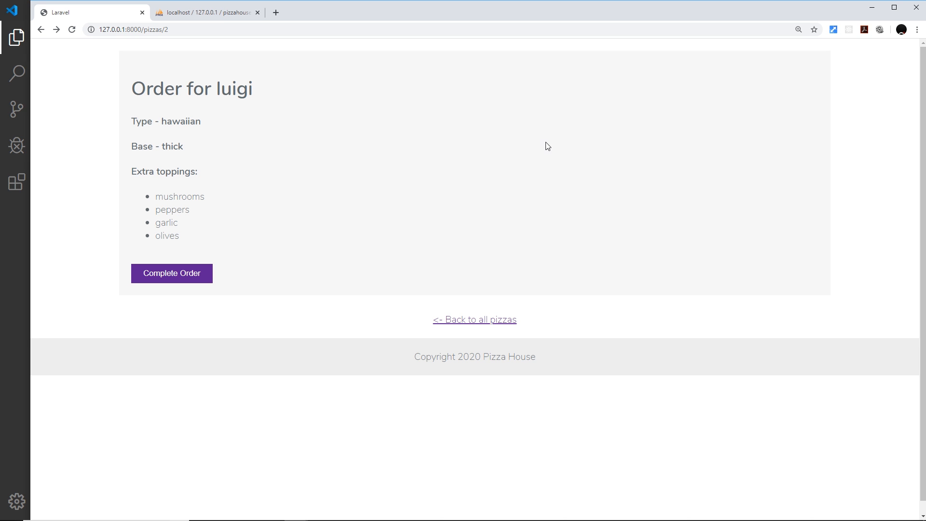
mouse_move(250, 133)
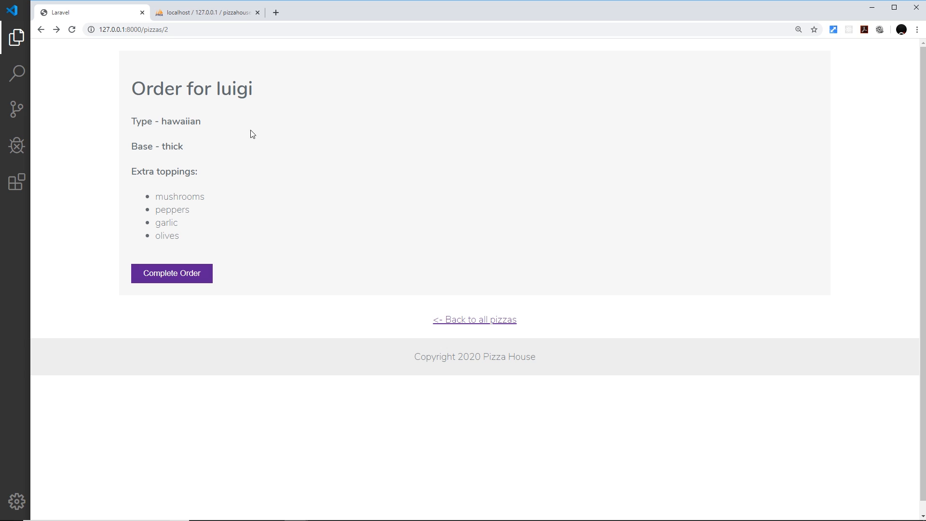
Follow the '<- Back to all pizzas' link to return to the /pizzas order list
left_click(475, 319)
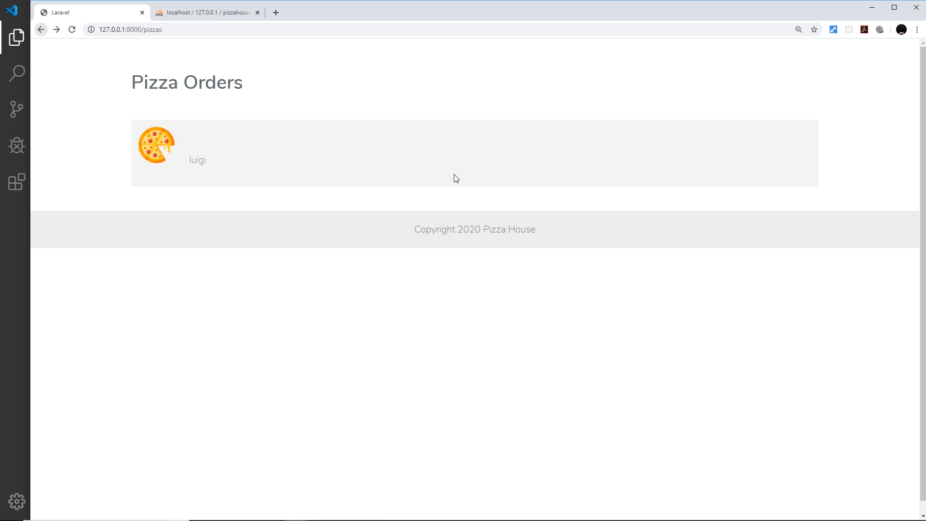
mouse_move(638, 253)
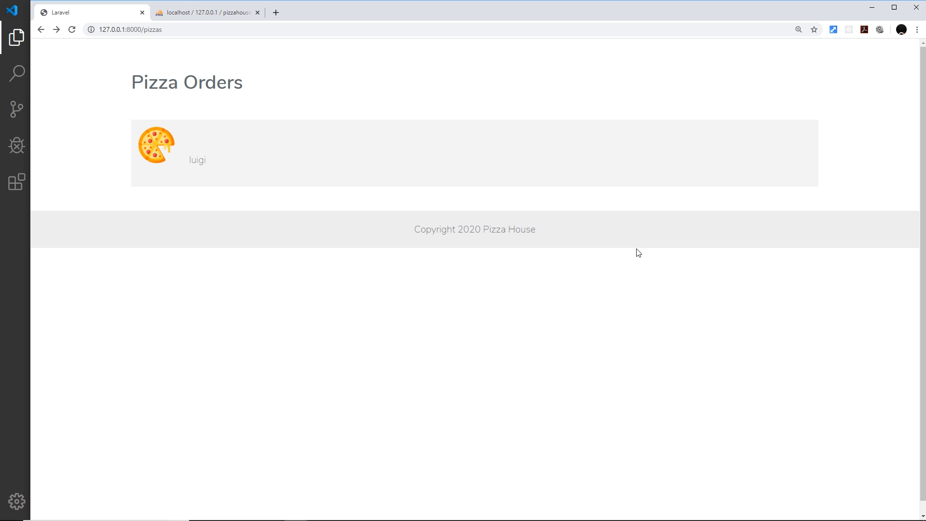
mouse_move(4, 305)
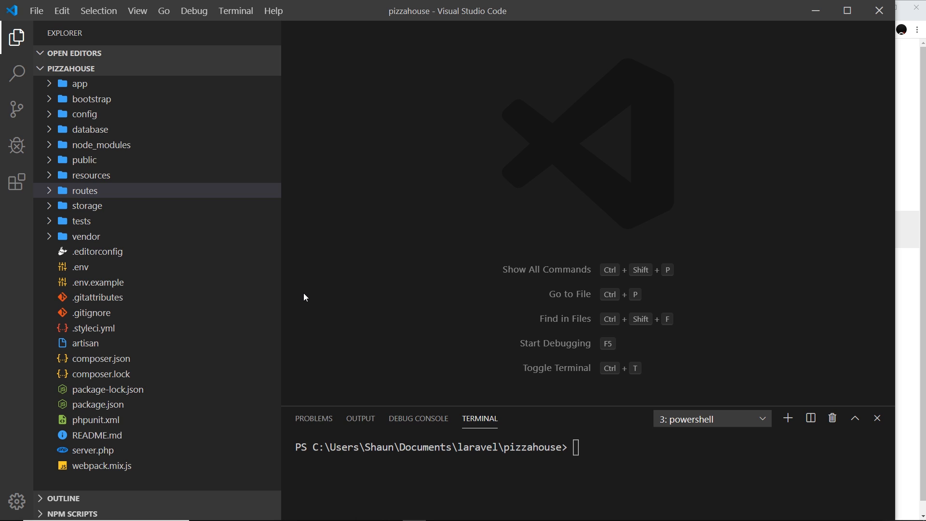
mouse_move(599, 181)
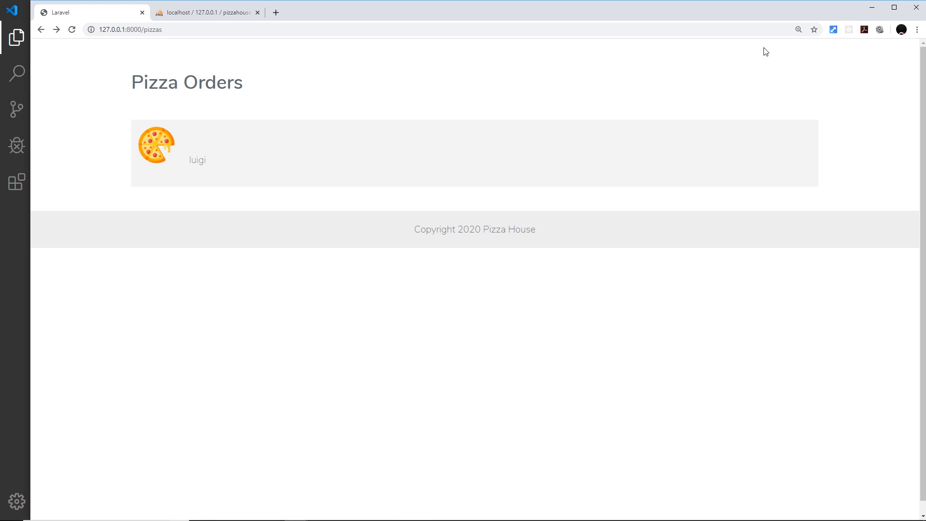
mouse_move(739, 120)
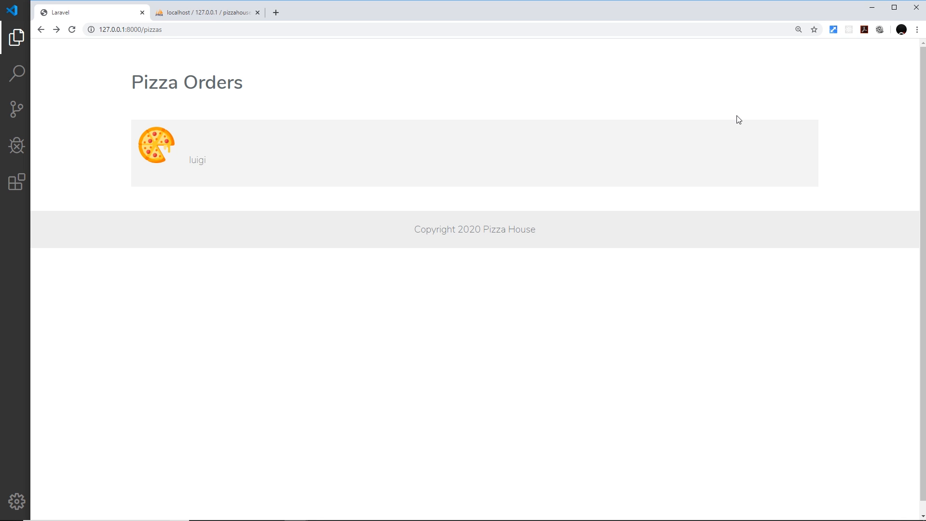
mouse_move(9, 300)
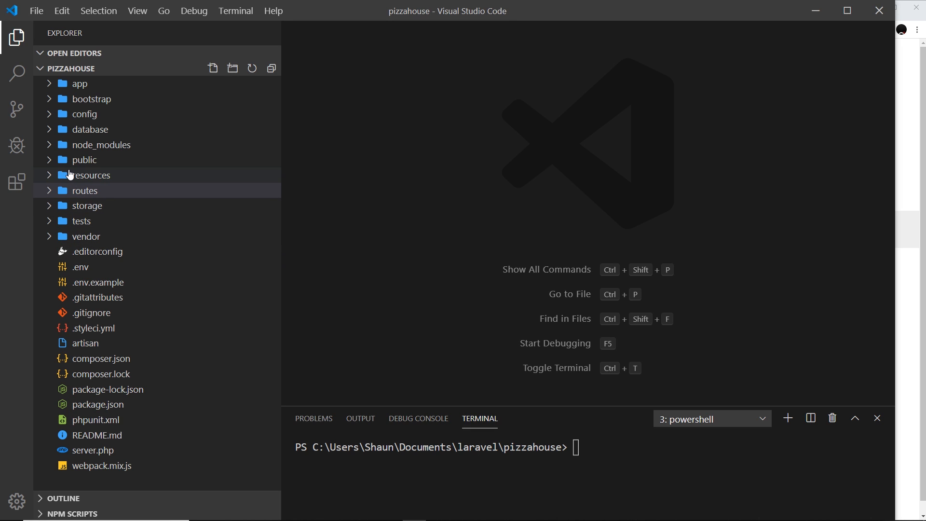
Review layout.blade.php and app.blade.php under resources/views/layouts
left_click(92, 175)
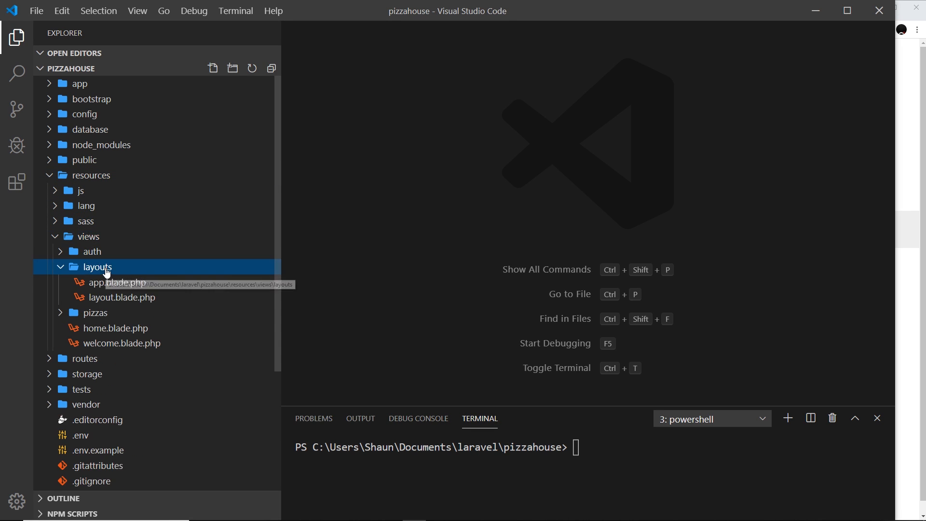
mouse_move(123, 289)
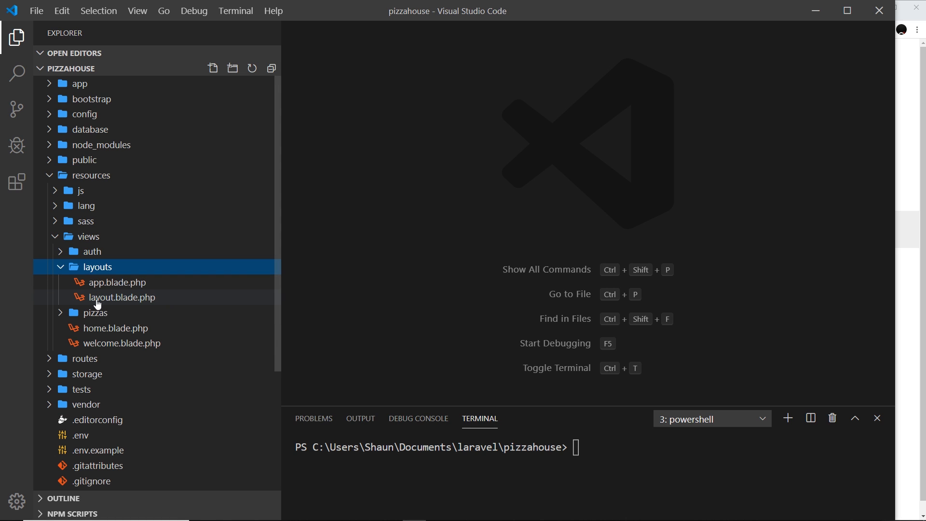
double_click(123, 296)
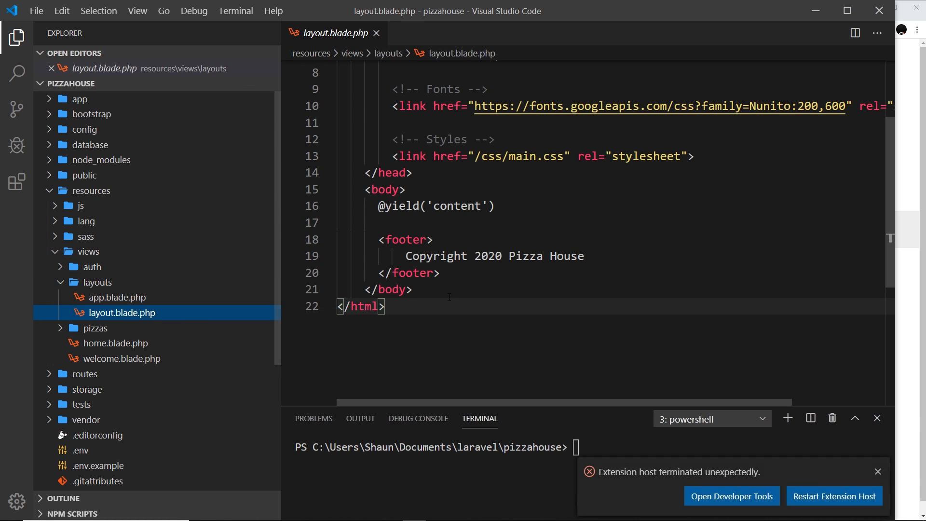
left_click(878, 472)
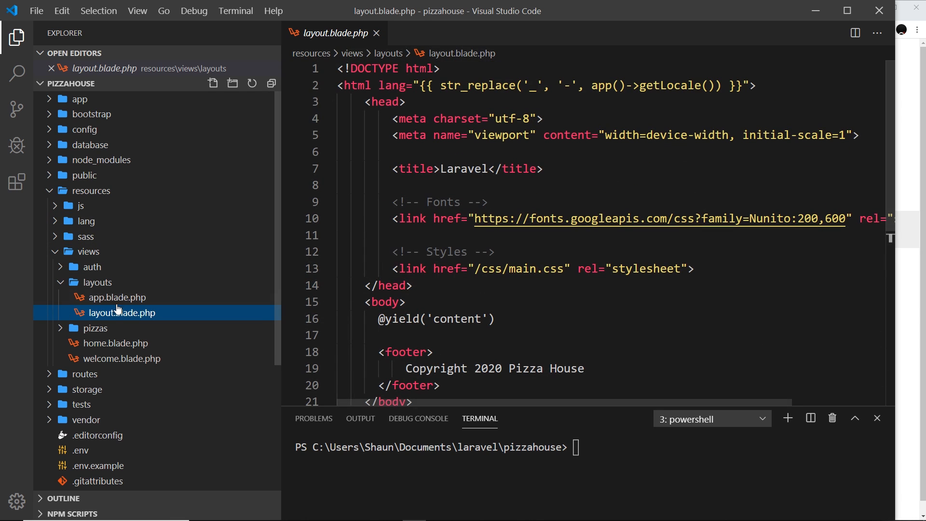
left_click(117, 297)
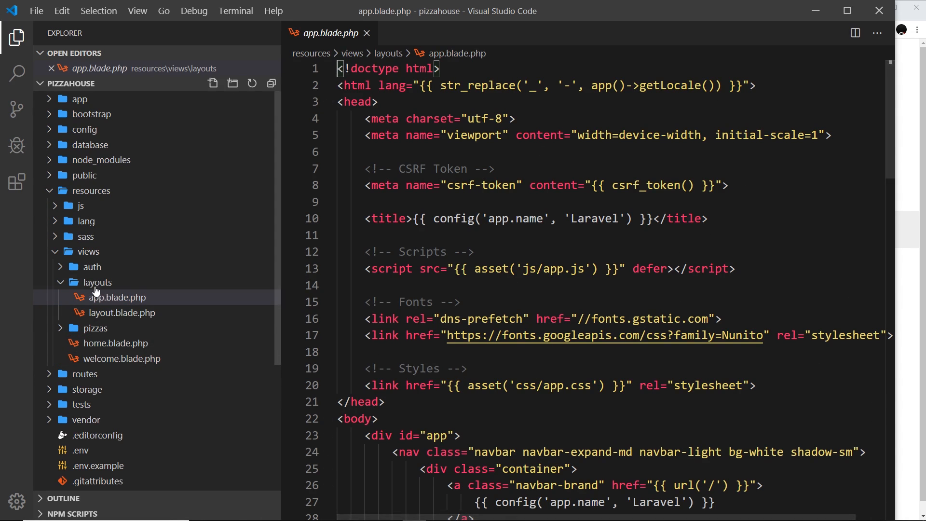
Expand the pizzas views folder showing create, index and show files
left_click(93, 266)
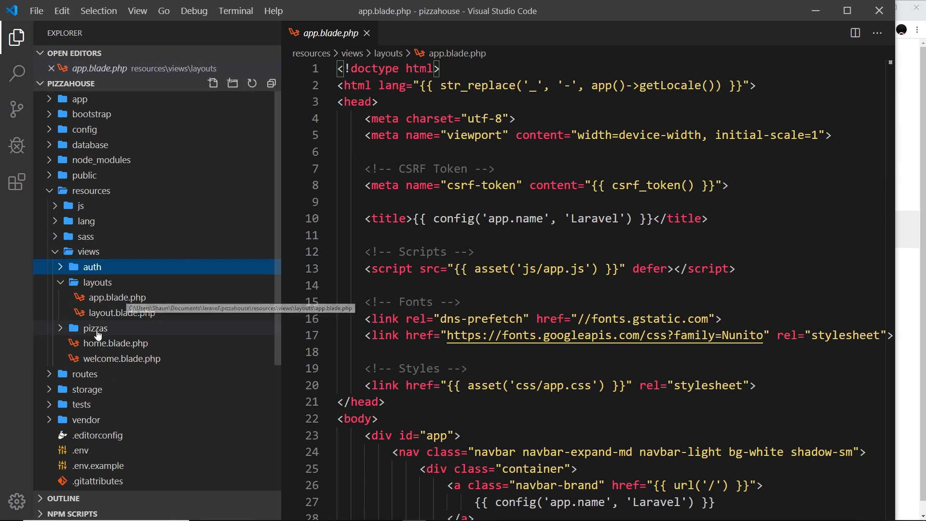
left_click(95, 328)
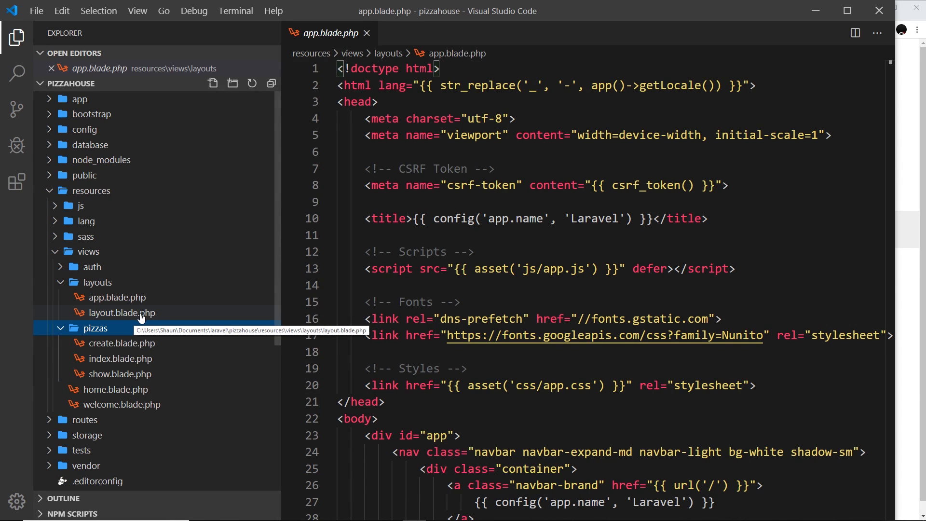
mouse_move(105, 407)
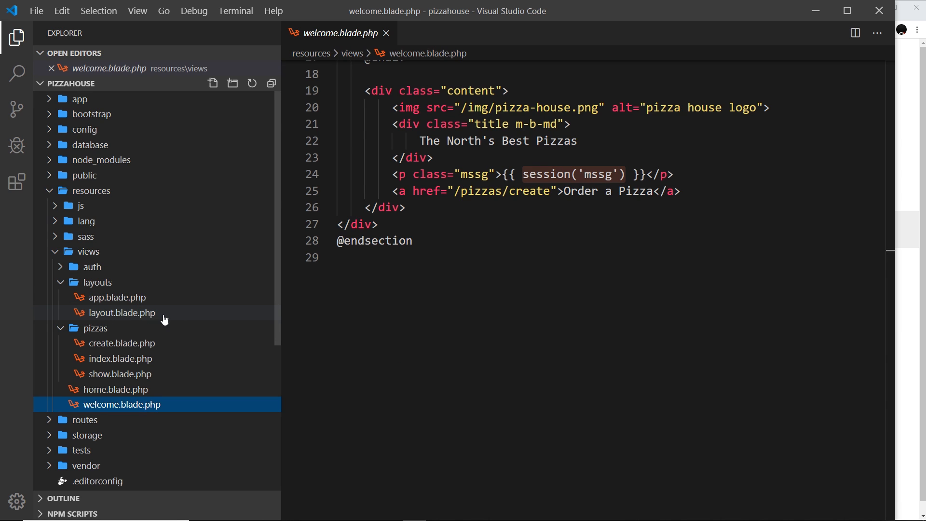
mouse_move(117, 351)
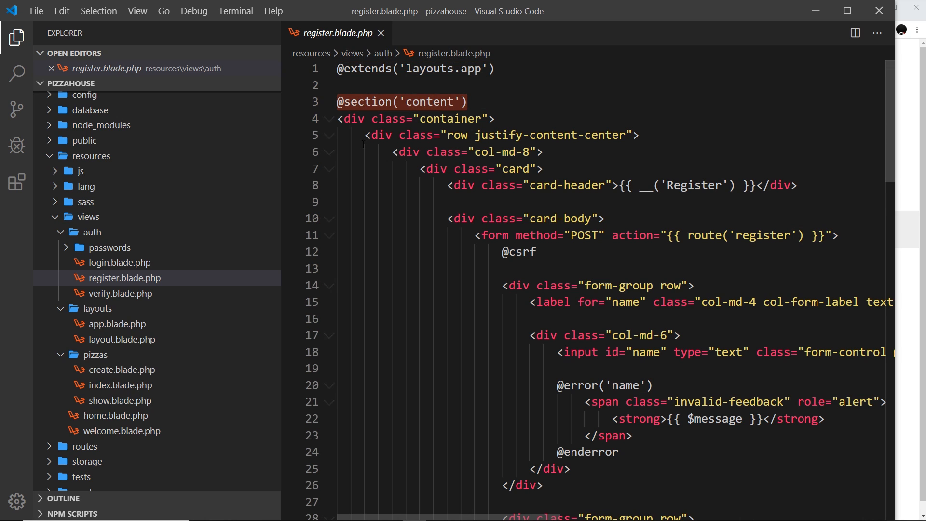
mouse_move(99, 247)
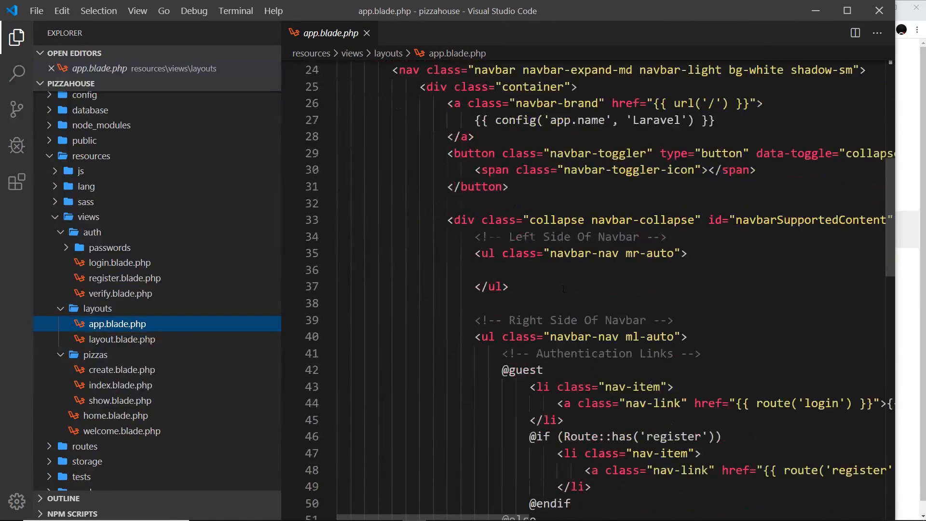
scroll("down", 3)
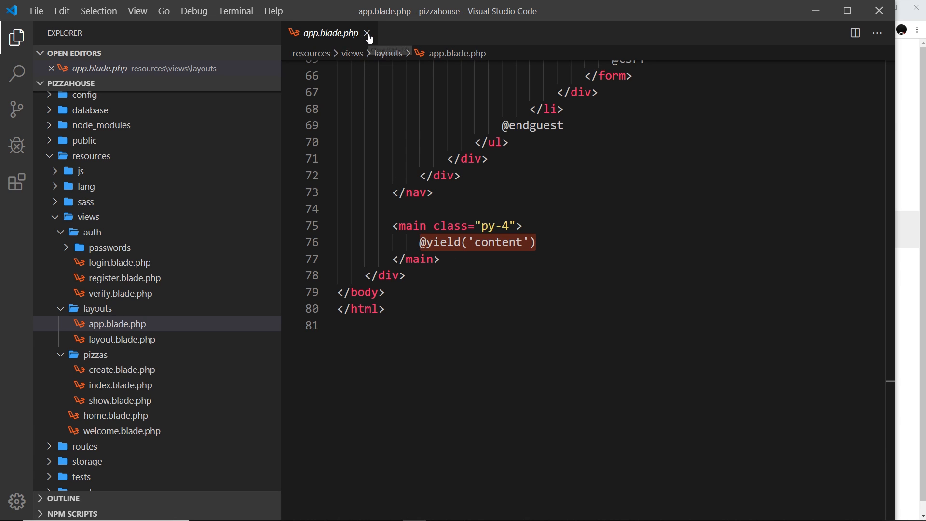
left_click(366, 32)
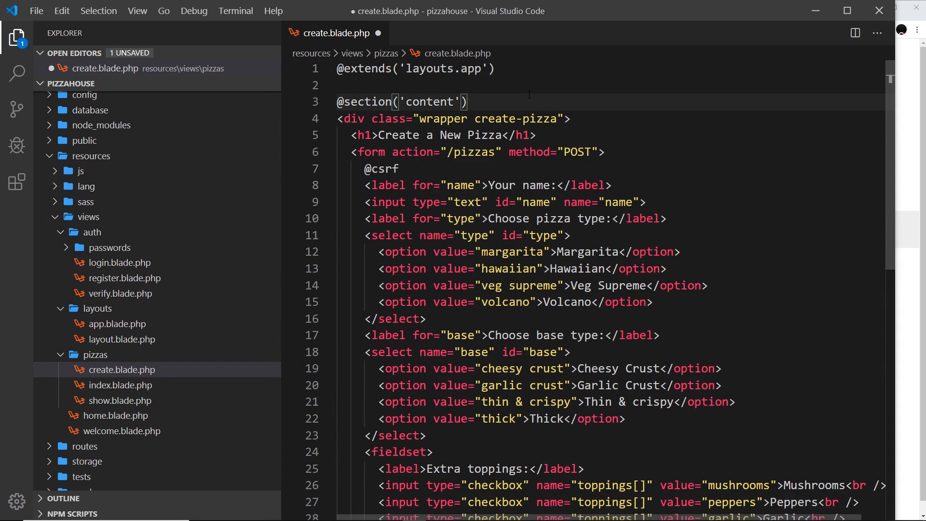
key("ctrl+s")
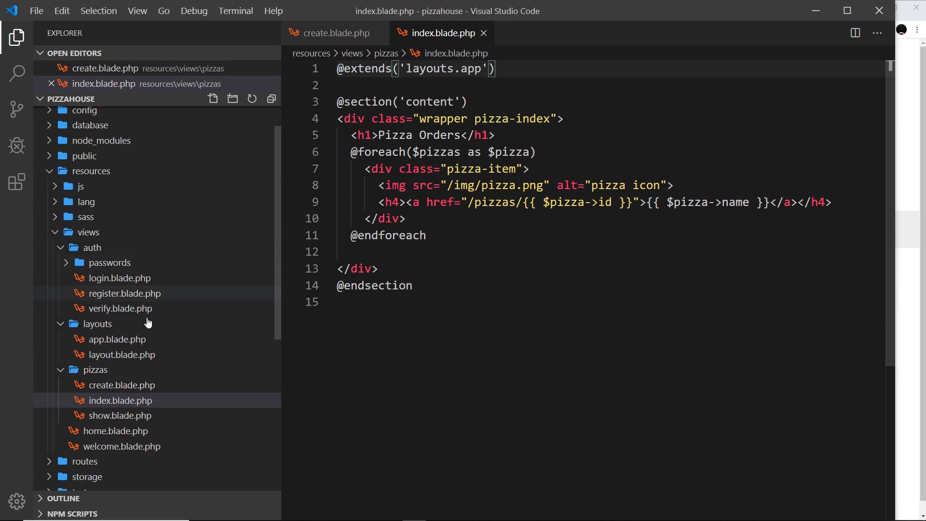
left_click(120, 415)
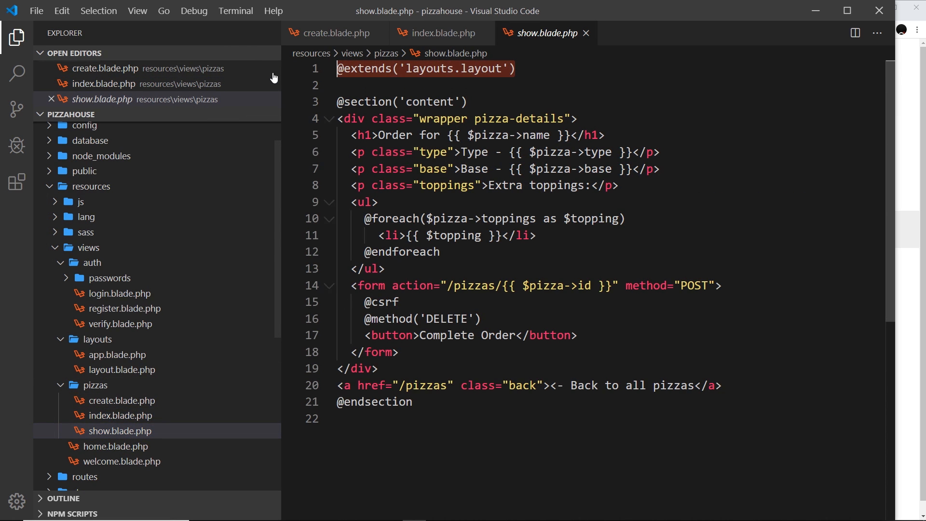
type("app")
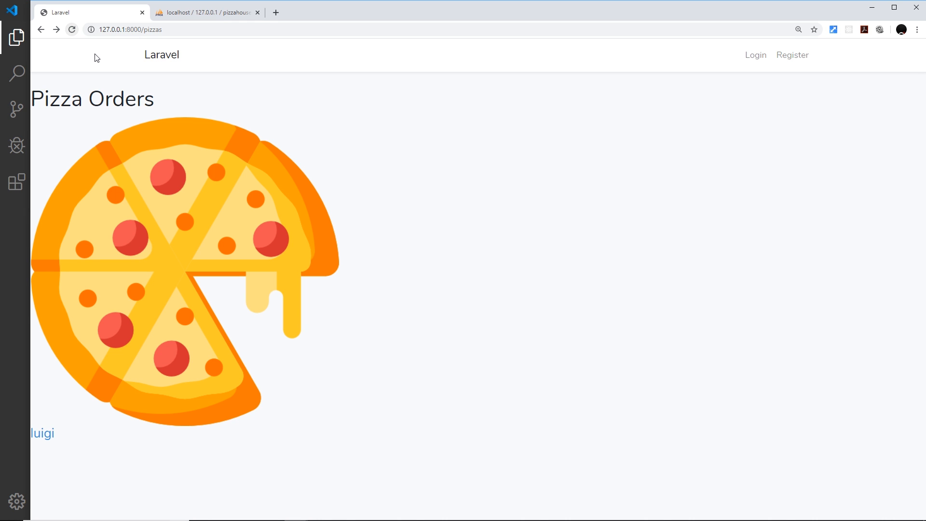
mouse_move(713, 259)
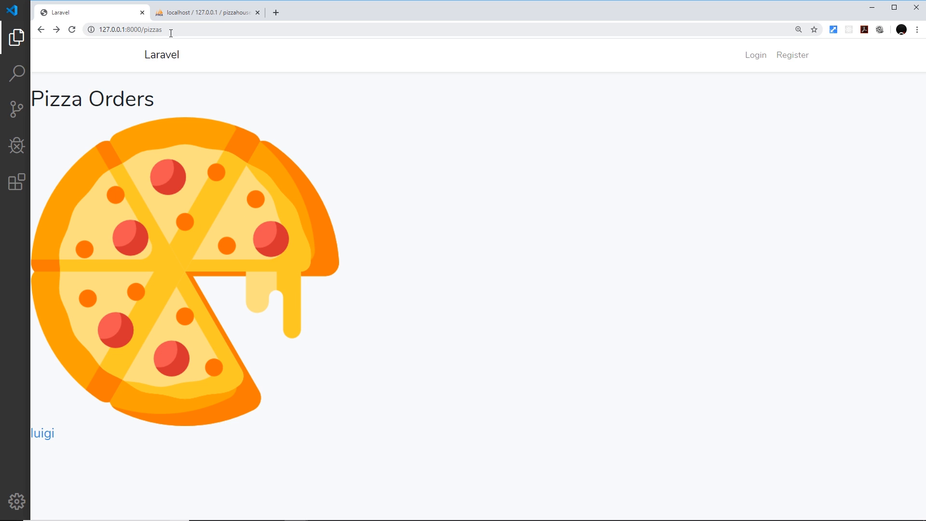
Load 127.0.0.1:8000/pizzas in Chrome to view the unstyled Pizza Orders page
left_click(42, 433)
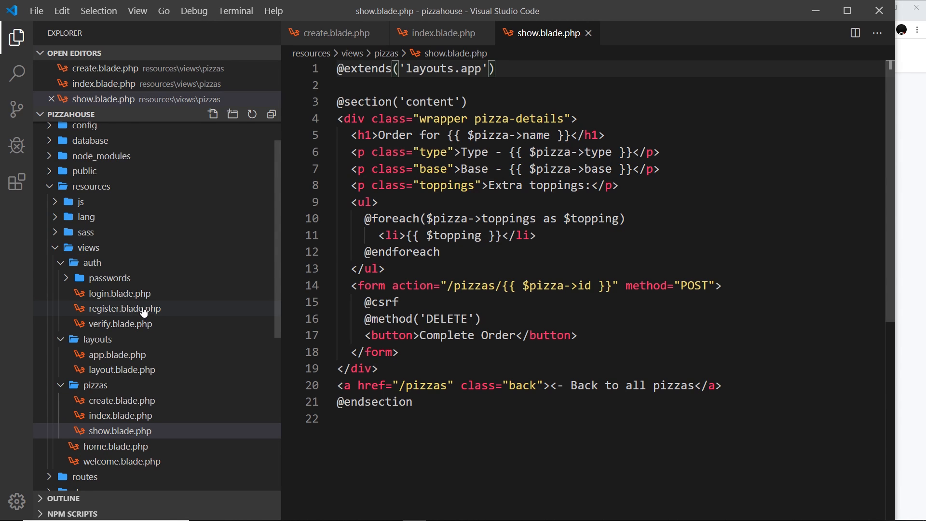
mouse_move(115, 377)
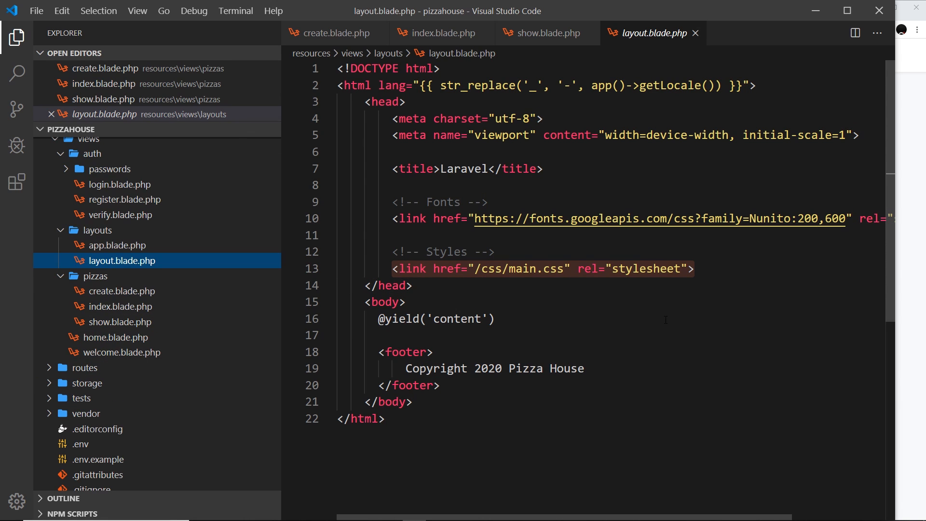
Add <link href="/css/main.css" rel="stylesheet"> under the app.css link in app.blade.php
left_click(116, 245)
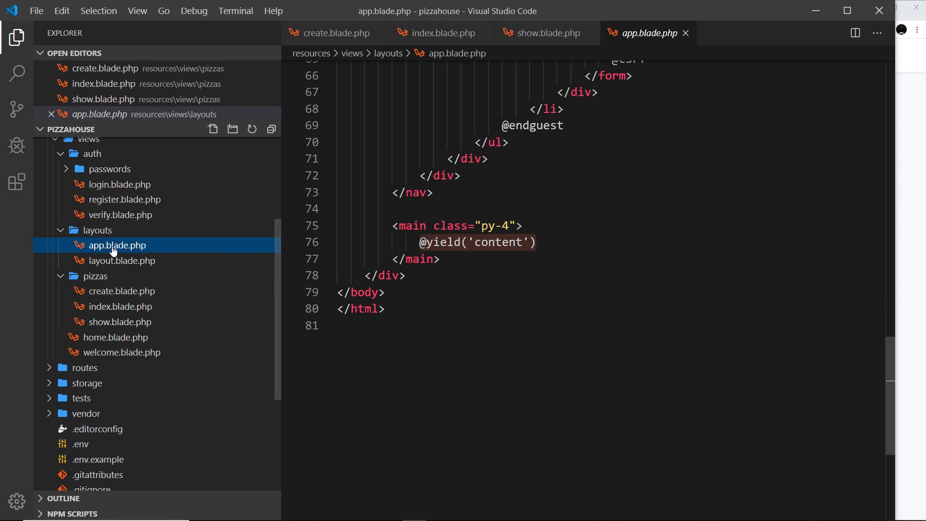
scroll("up", 3)
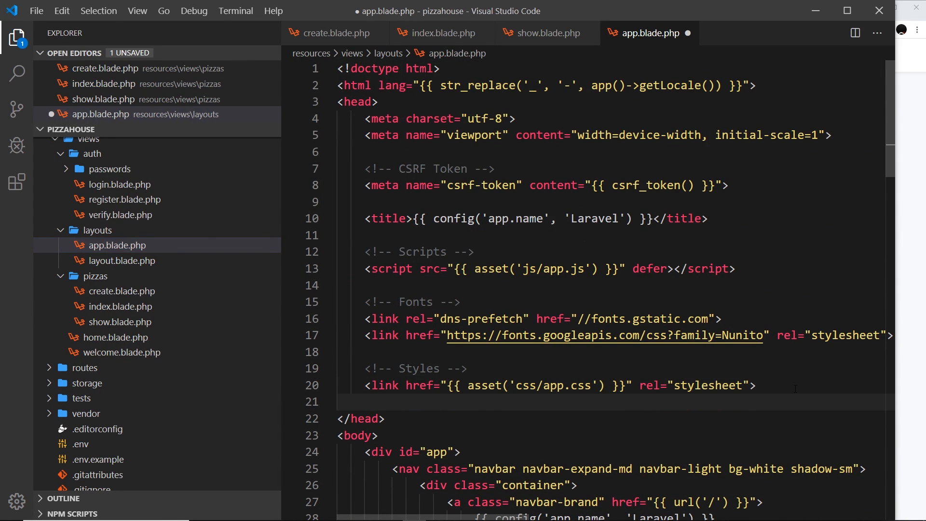
left_click(546, 32)
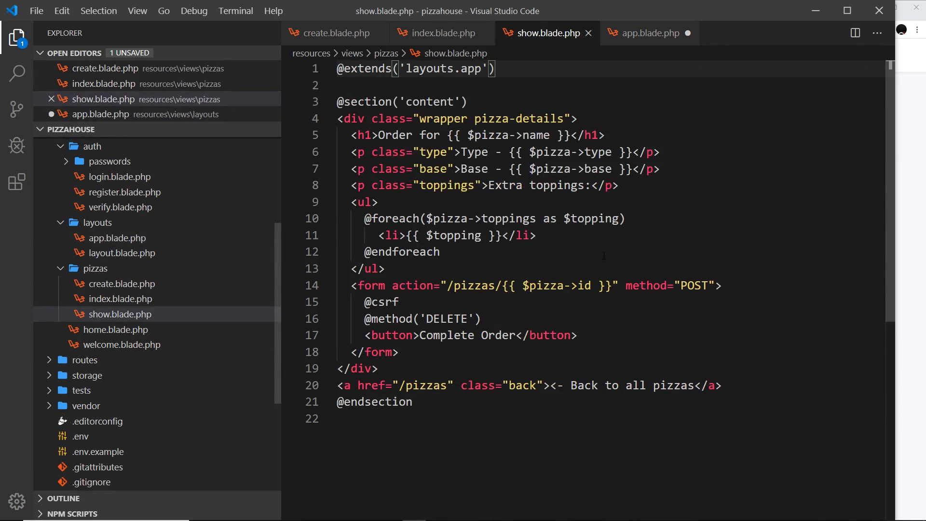
mouse_move(126, 231)
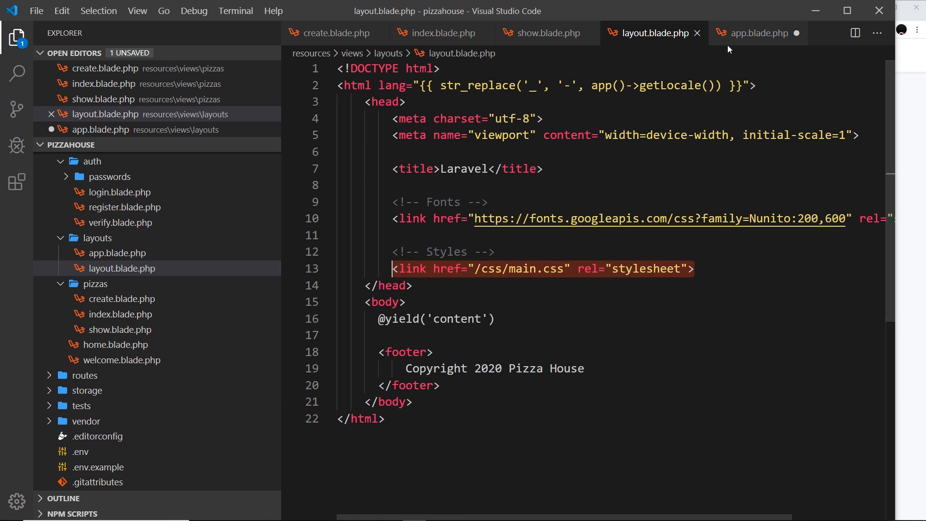
left_click(756, 32)
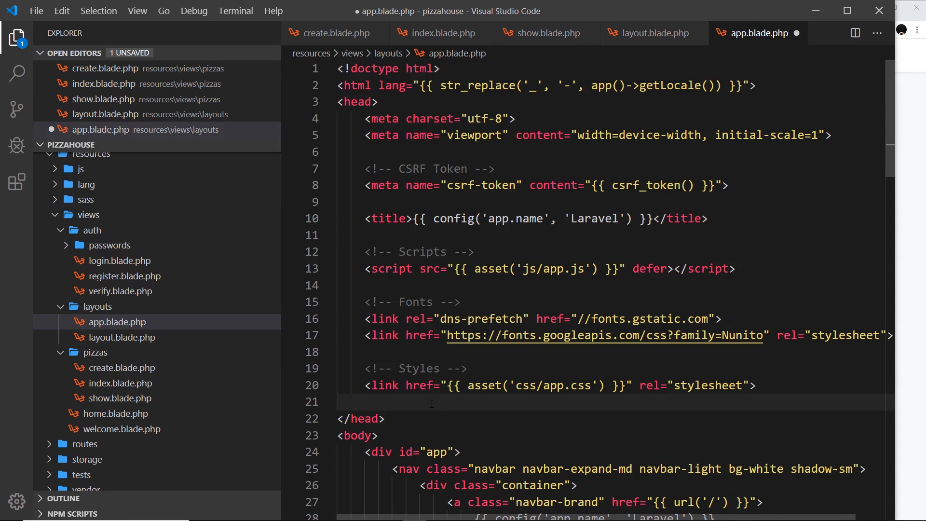
type("<link href=\"/css/main.css\" rel=\"stylesheet\">")
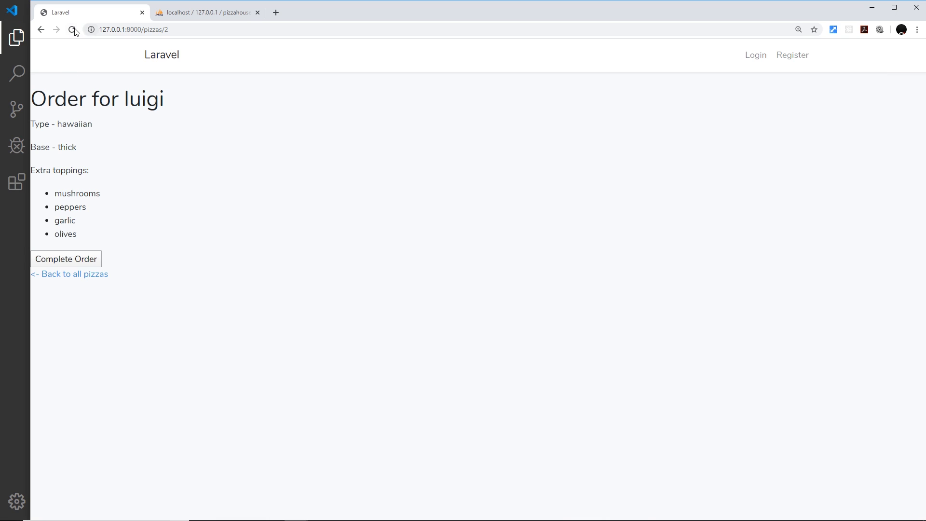
Reload luigi's pizzas/2 page to see the grey card and purple Complete Order button
left_click(71, 30)
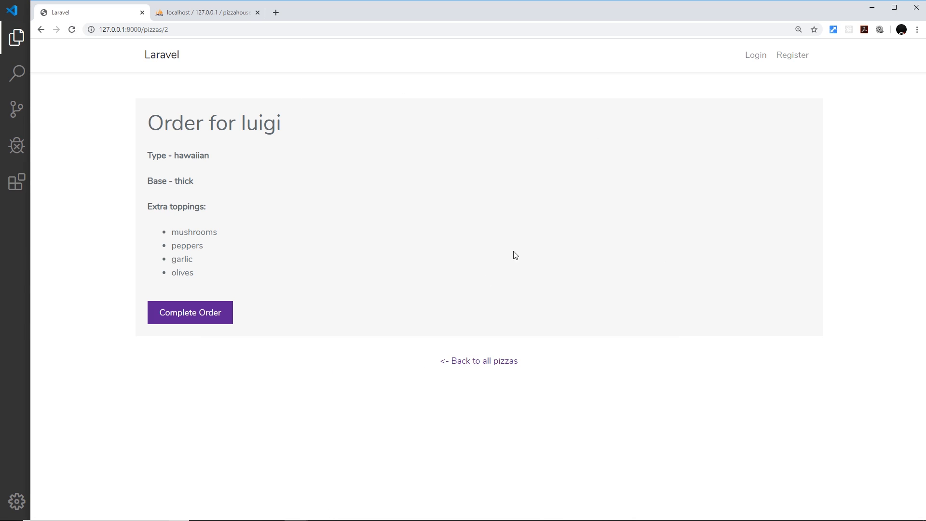
mouse_move(533, 404)
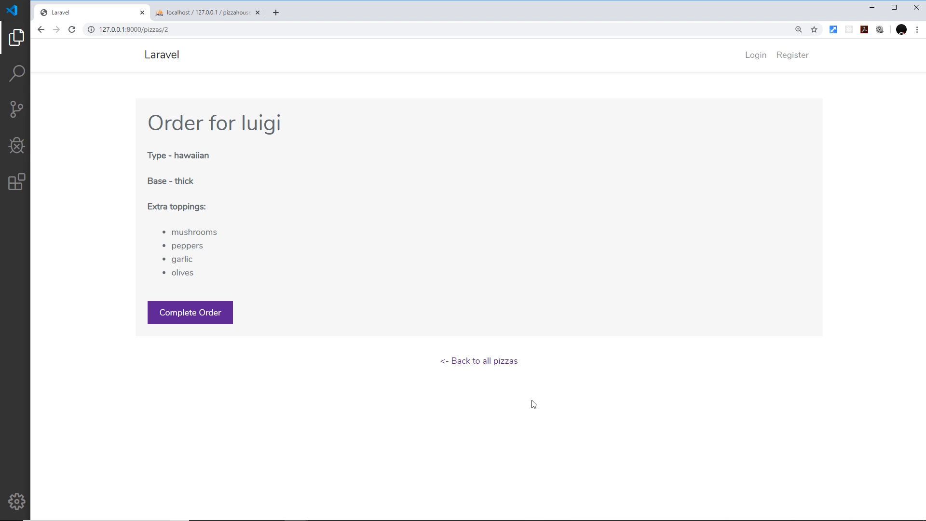
left_click(479, 360)
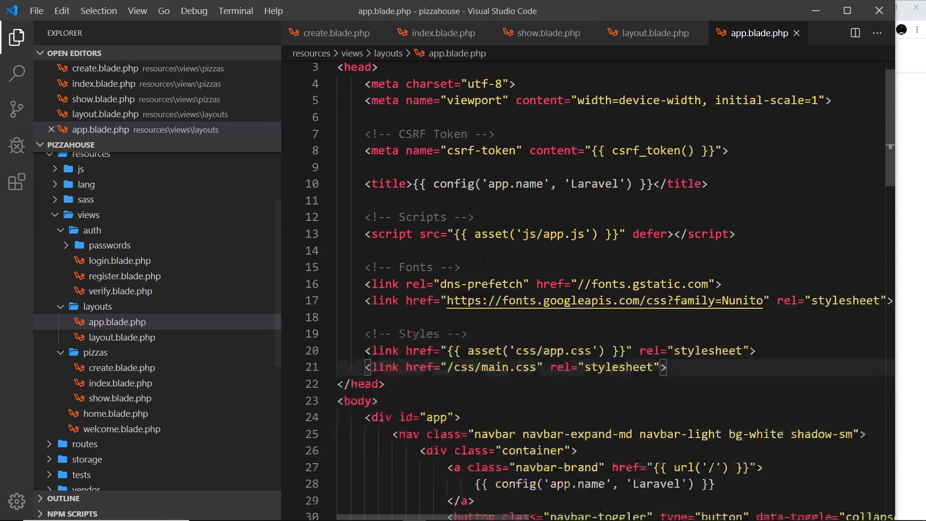
Expand public/css in the Explorer and view app.css beside main.css
scroll("down", 3)
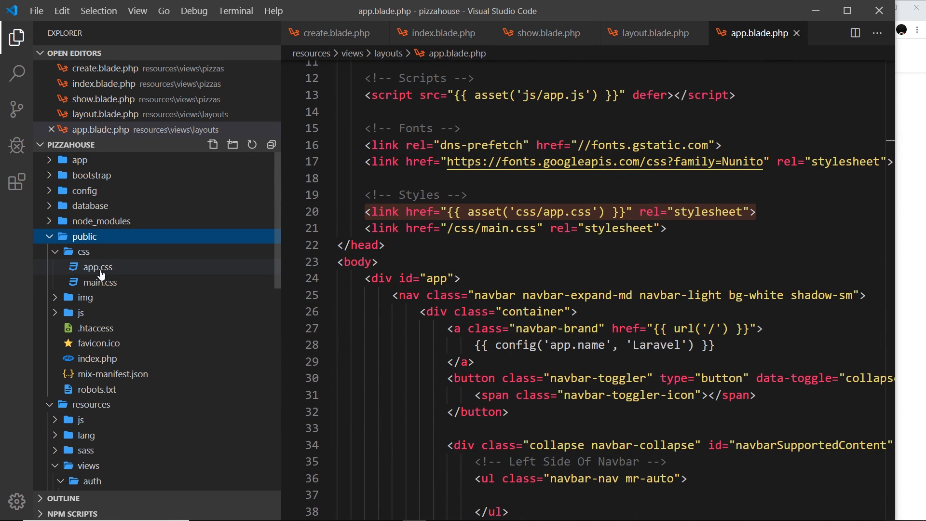
double_click(96, 266)
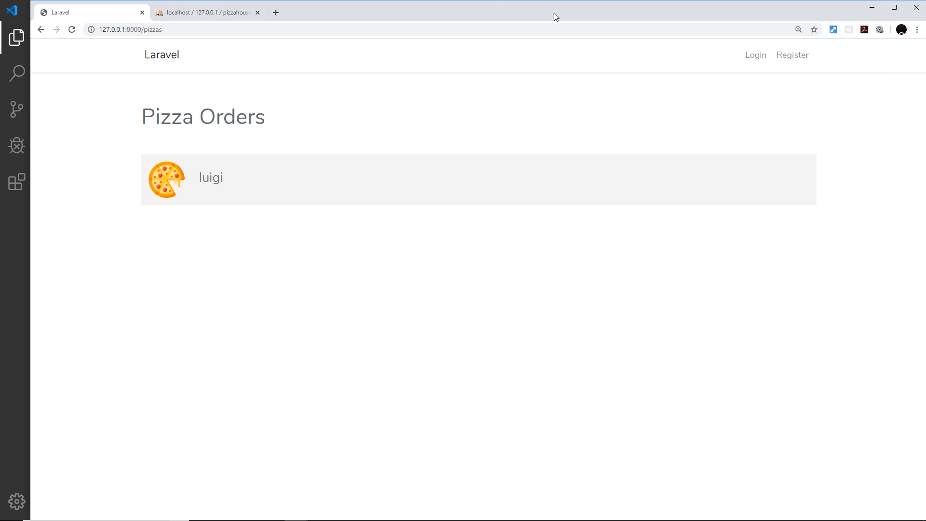
mouse_move(309, 229)
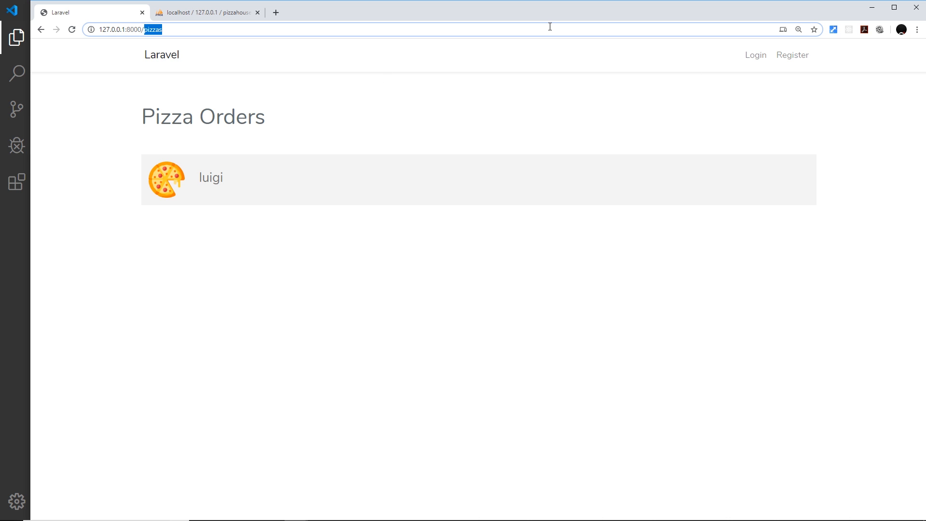
Log in at /login with the mario@pizzahouse email and password to reach the Dashboard
left_click(754, 55)
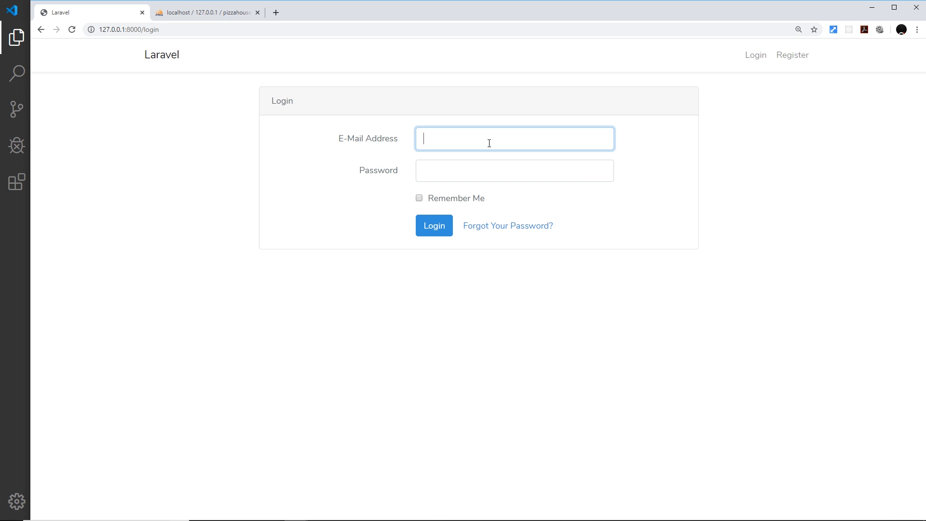
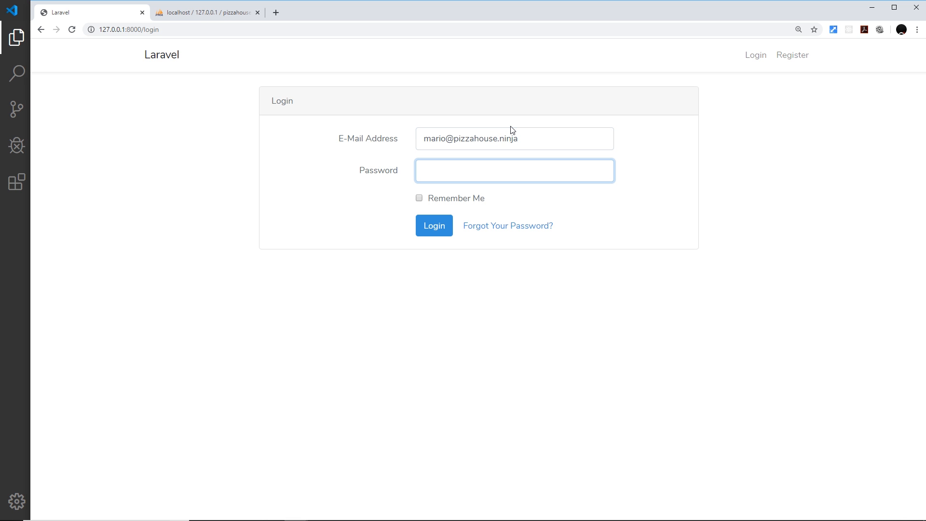
type("password")
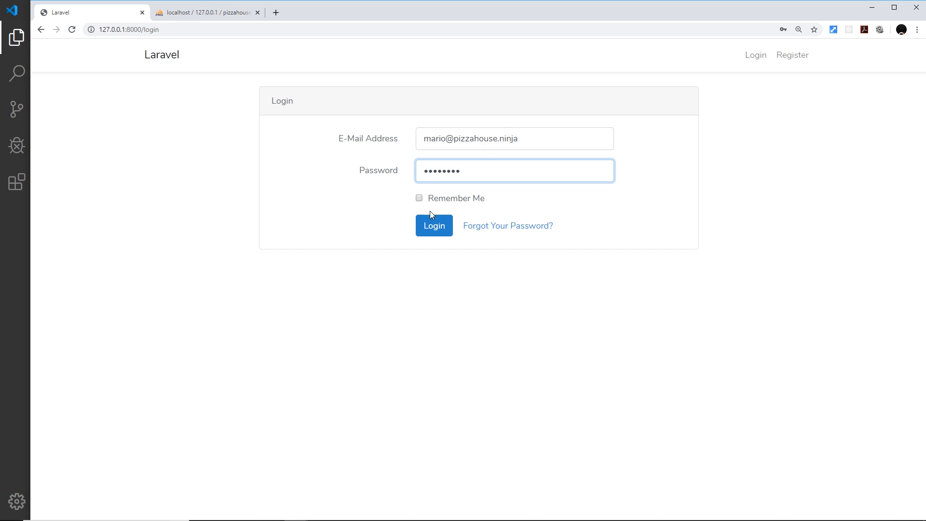
left_click(434, 225)
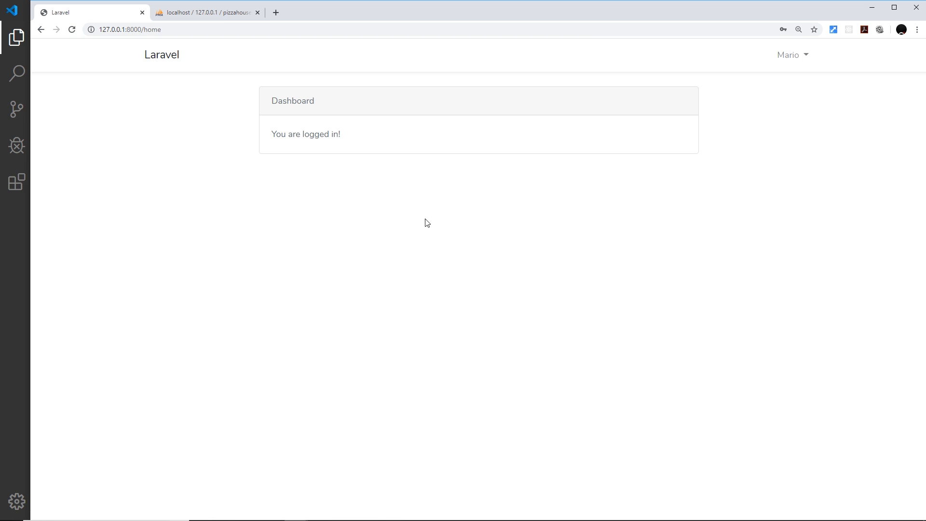
mouse_move(338, 146)
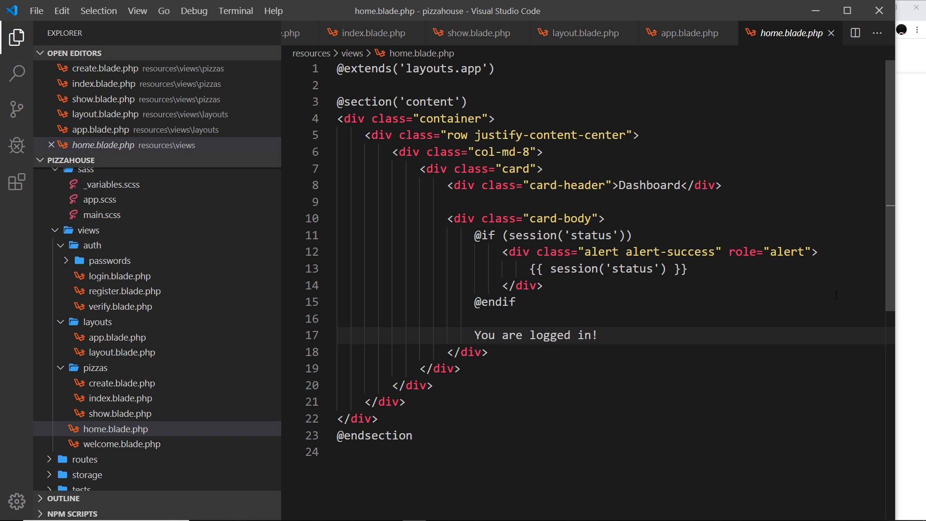
Type <p><a href="/pizzas">View all pizza orders</a></p> under 'You are logged in!'
type("p>")
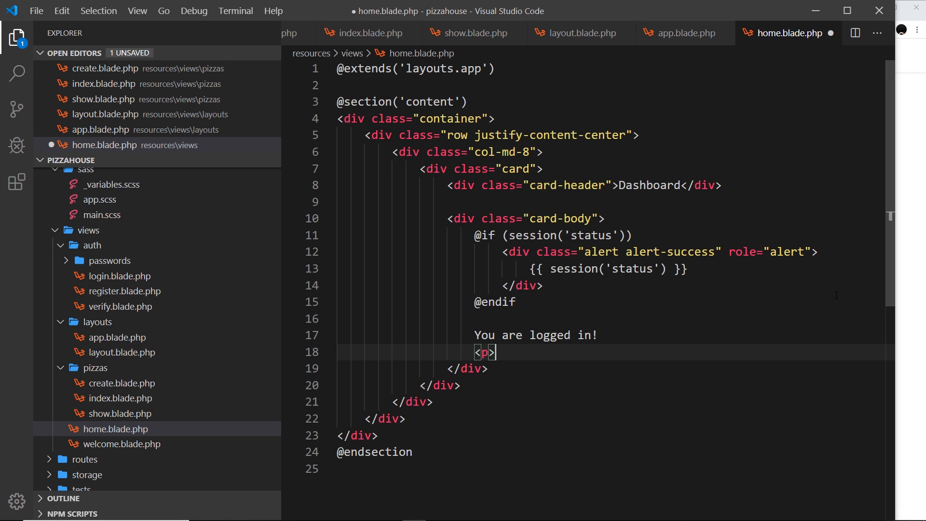
type("<a h")
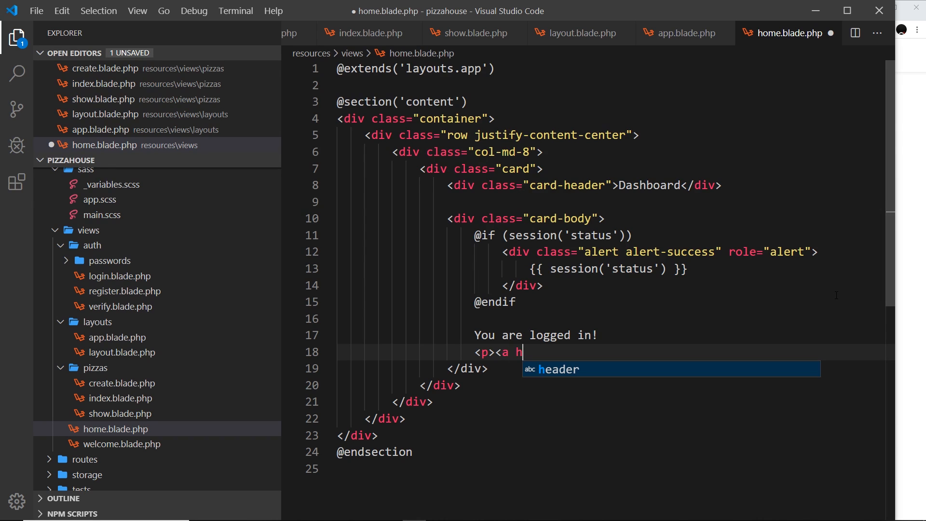
type("fre=\"\"")
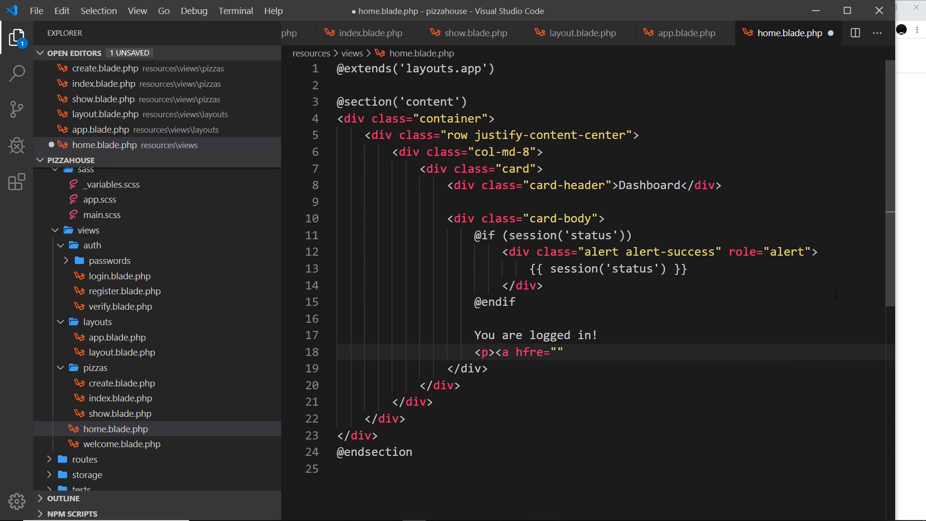
type("/pizz")
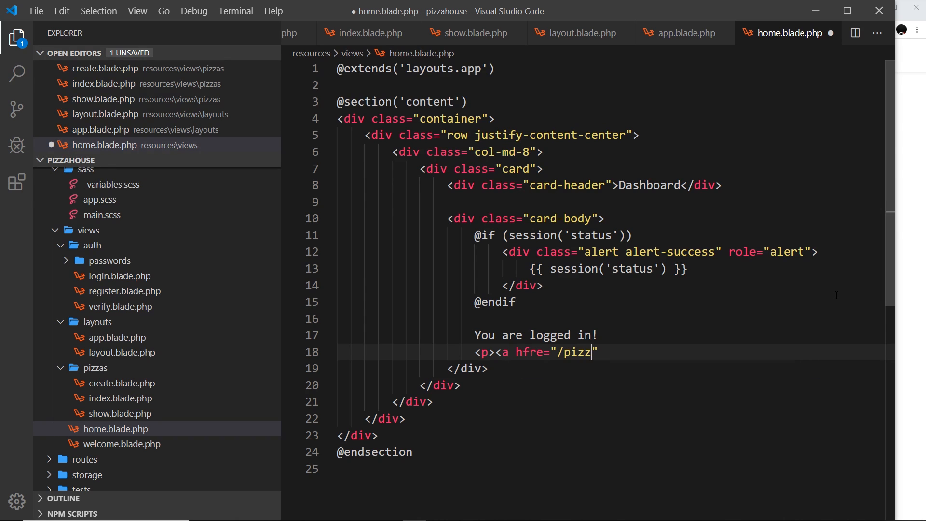
type("as")
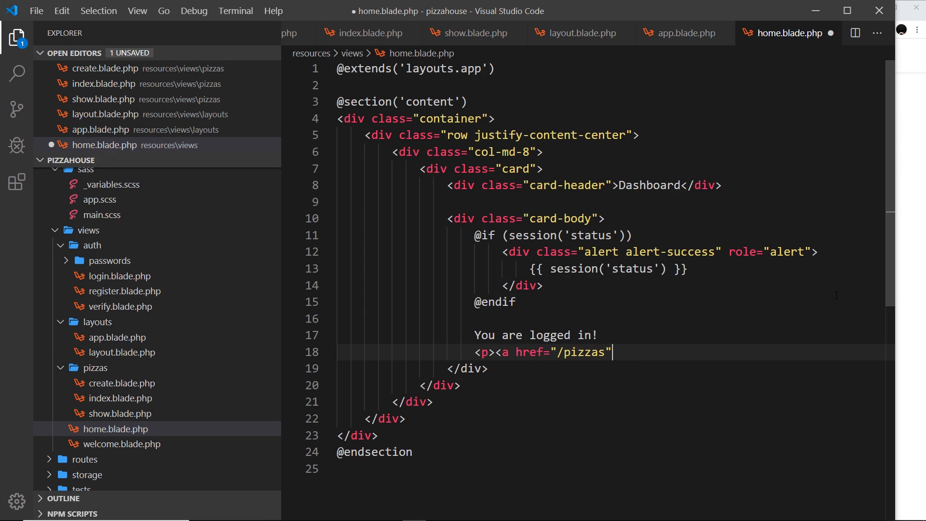
type(">View")
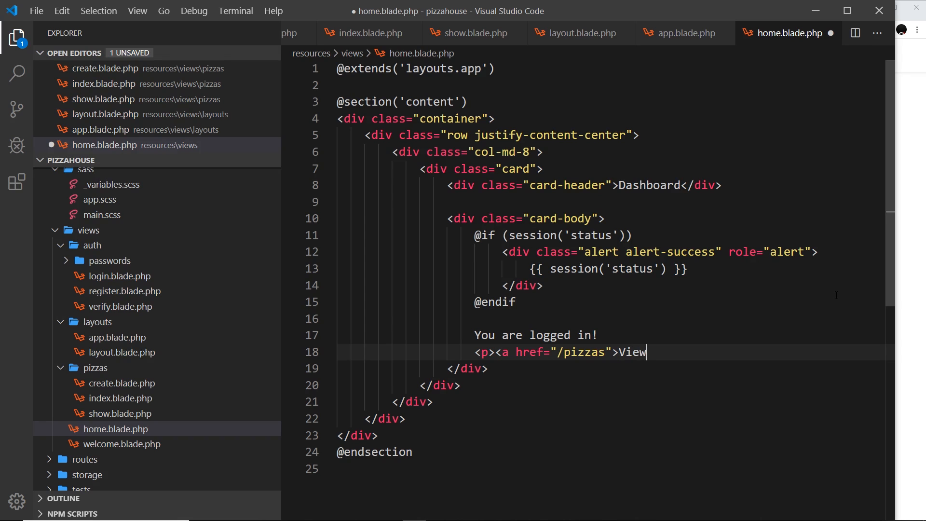
type("all pizza")
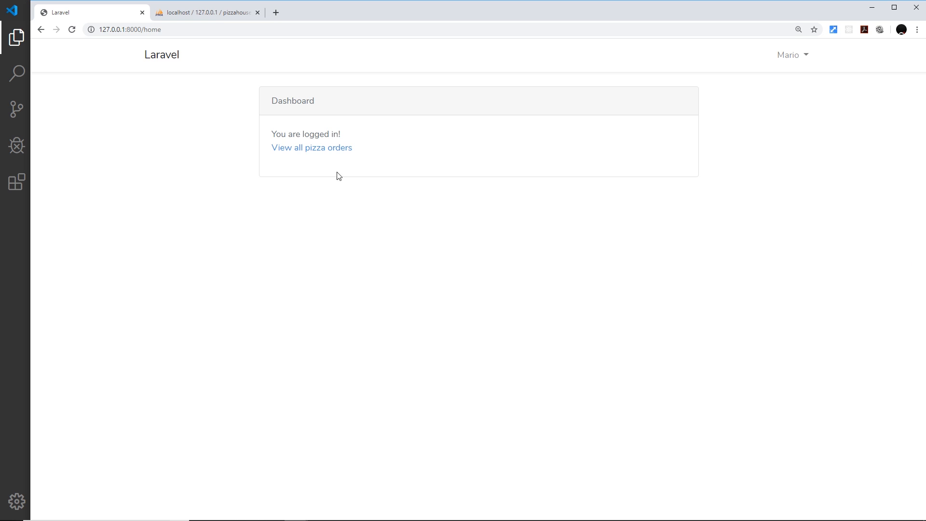
Follow 'View all pizza orders' to luigi's order, return via the welcome page and dashboard, and reopen the list
left_click(311, 147)
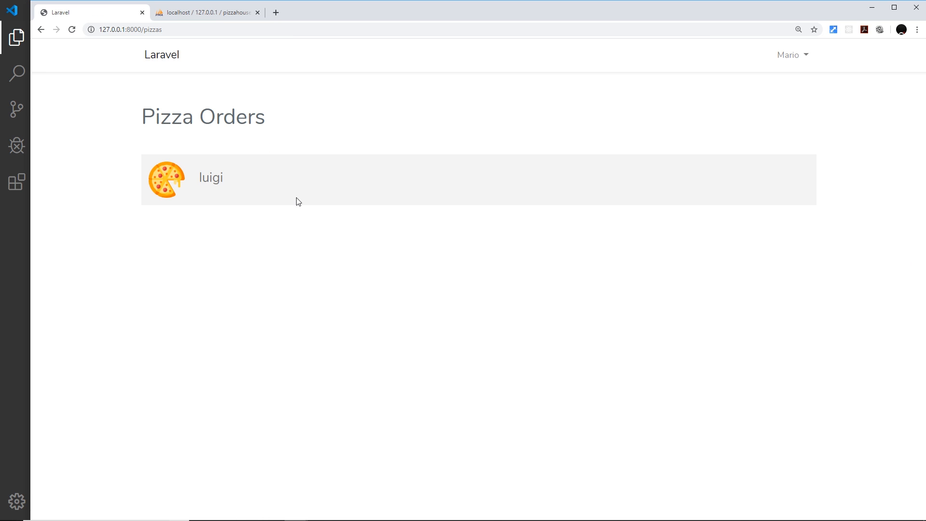
left_click(210, 177)
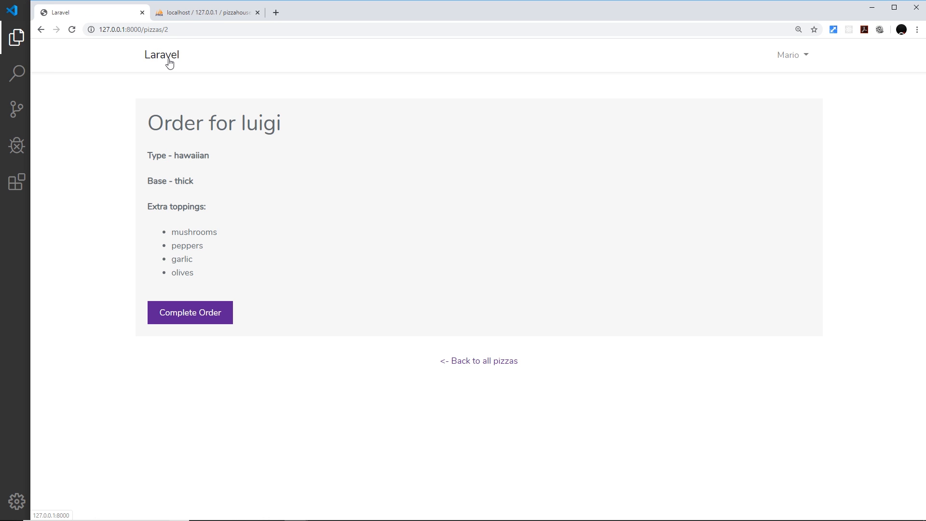
left_click(161, 54)
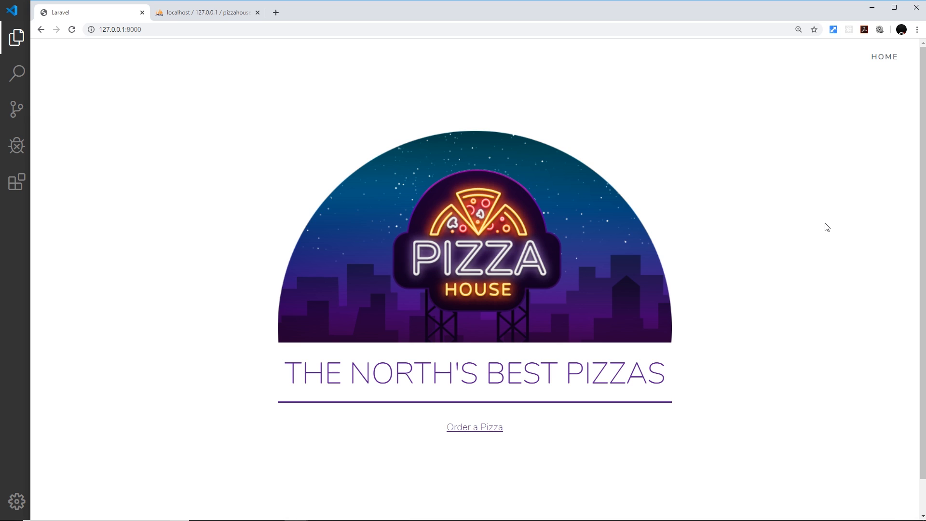
mouse_move(810, 93)
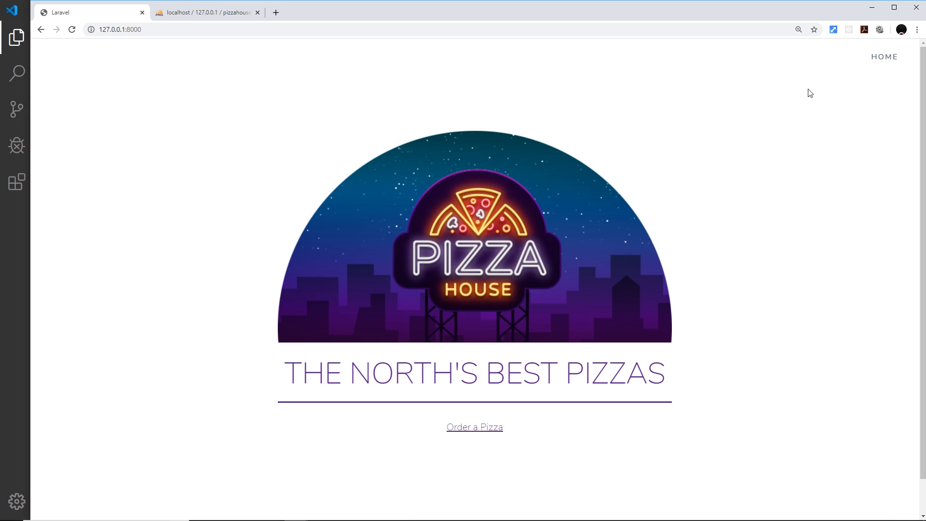
mouse_move(762, 175)
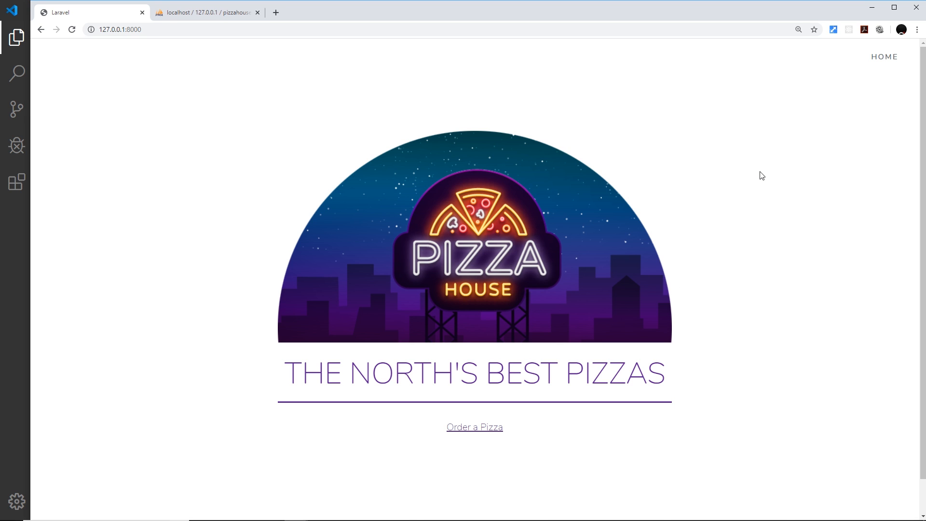
mouse_move(881, 62)
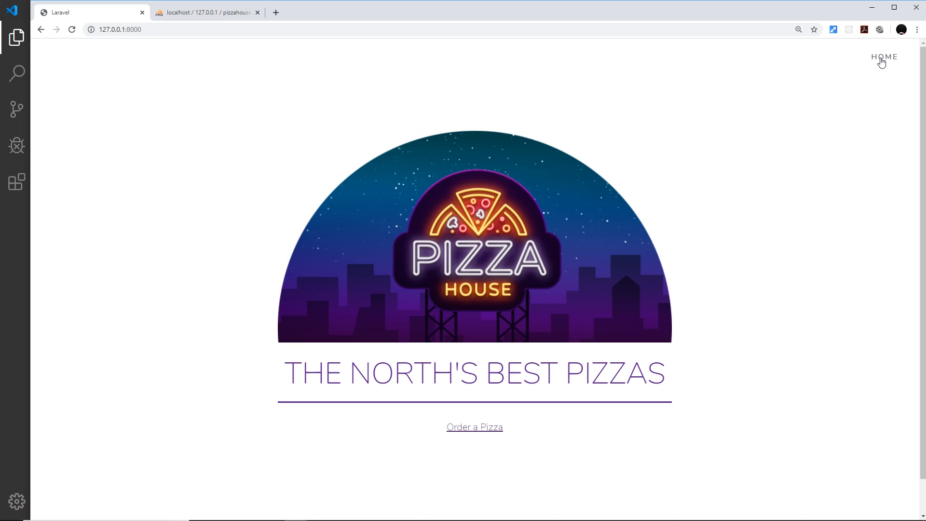
left_click(884, 57)
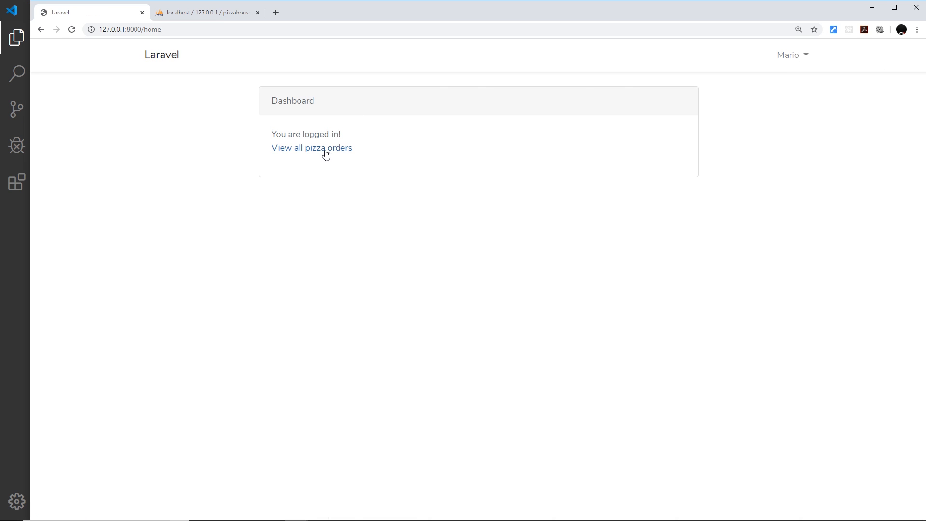
left_click(311, 147)
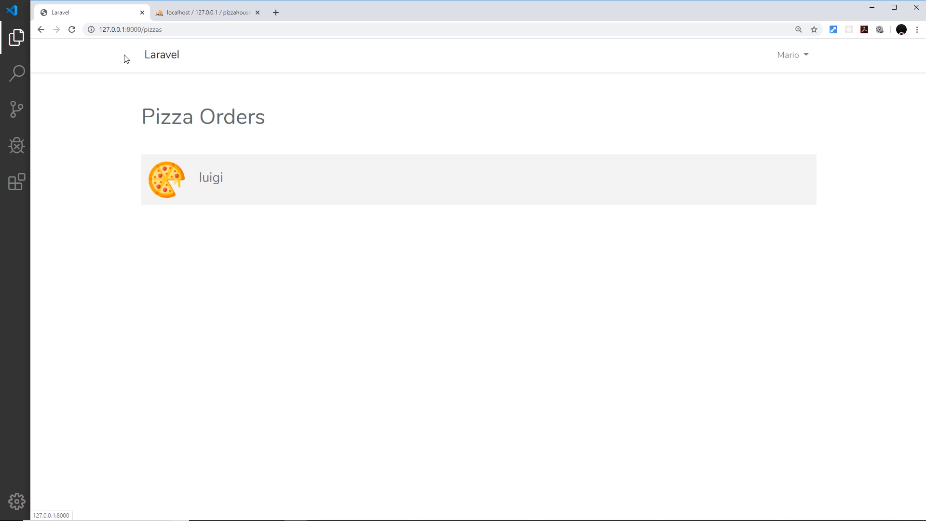
mouse_move(97, 133)
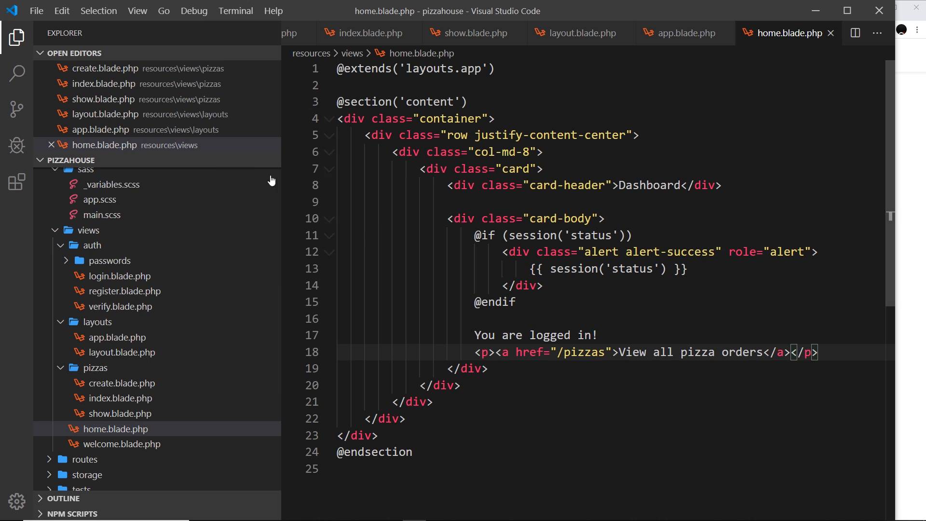
mouse_move(115, 338)
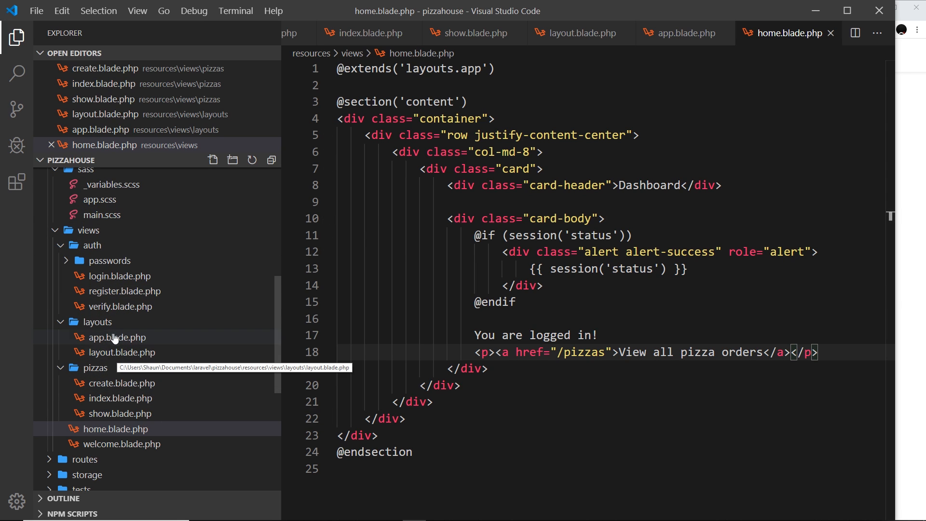
In layouts/app.blade.php, replace the navbar-brand config('app.name', 'Laravel') text with PizzaHouse
left_click(116, 337)
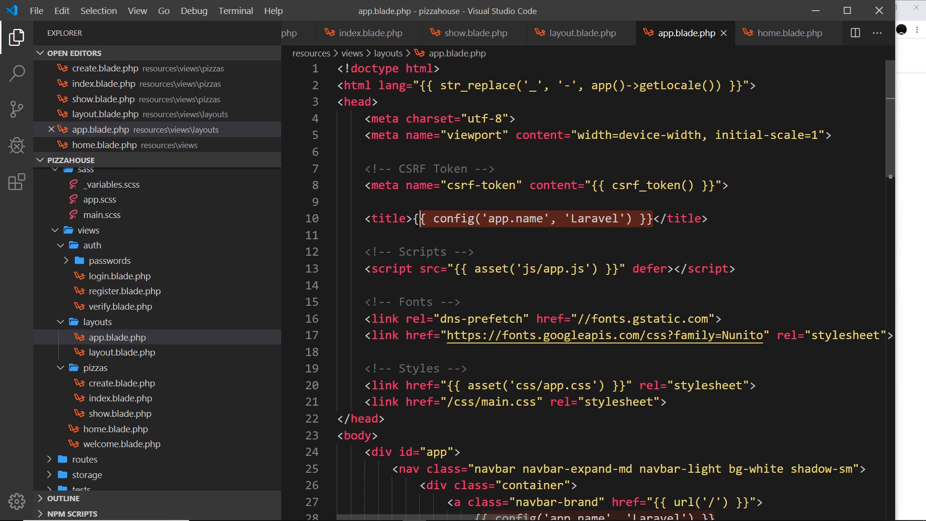
scroll("down", 3)
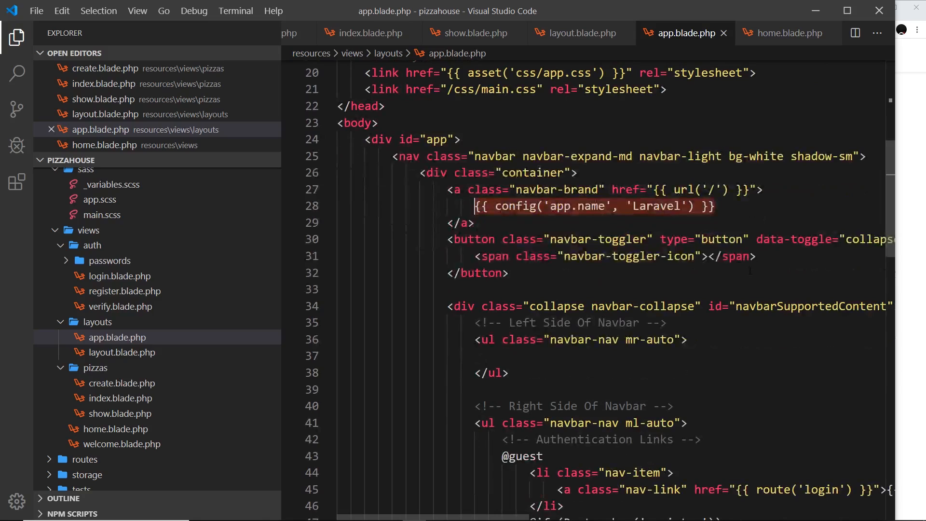
type("Pizz")
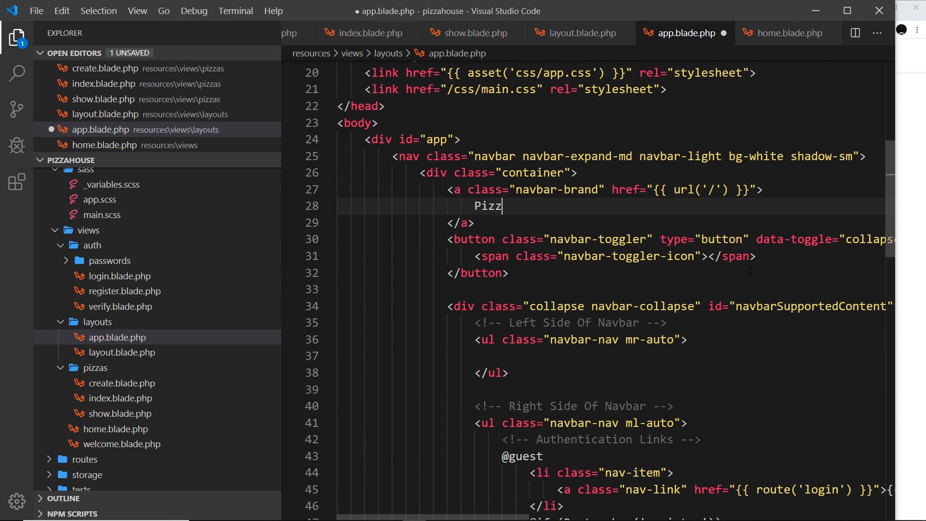
type("aHouse")
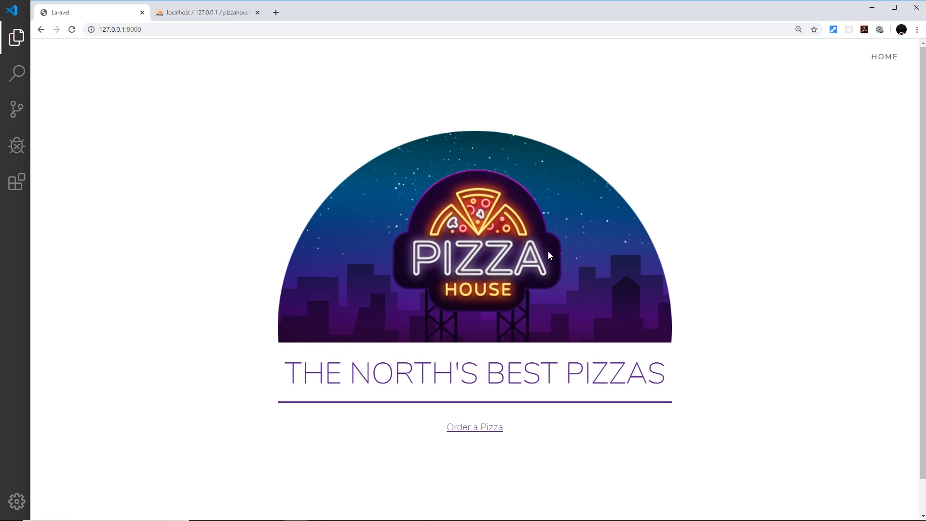
mouse_move(485, 351)
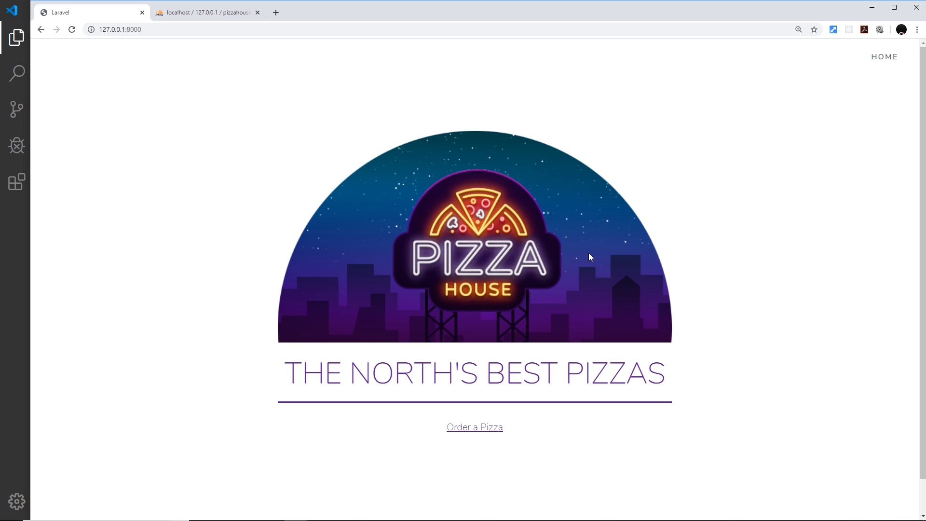
Load 127.0.0.1:8000/pizzas and confirm the navbar brand reads PizzaHouse, then re-enter /pizza
left_click(118, 29)
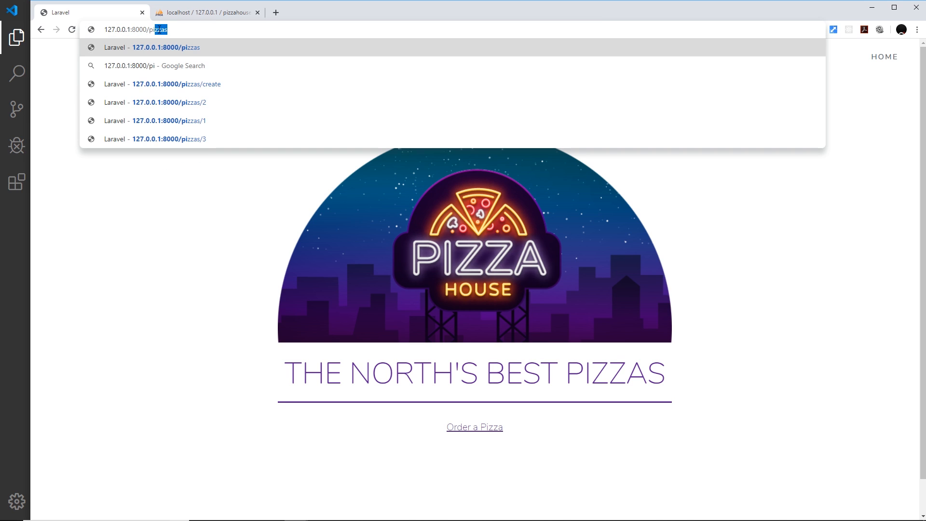
left_click(166, 47)
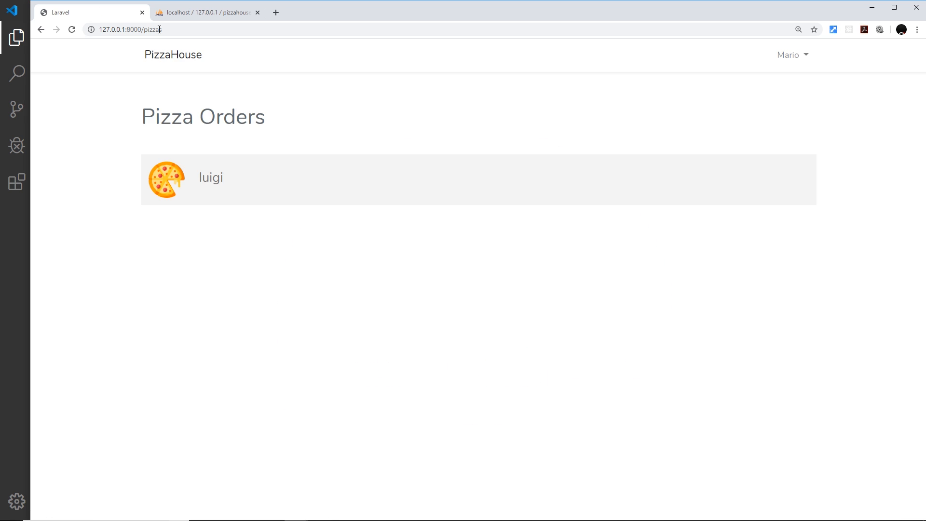
left_click(789, 54)
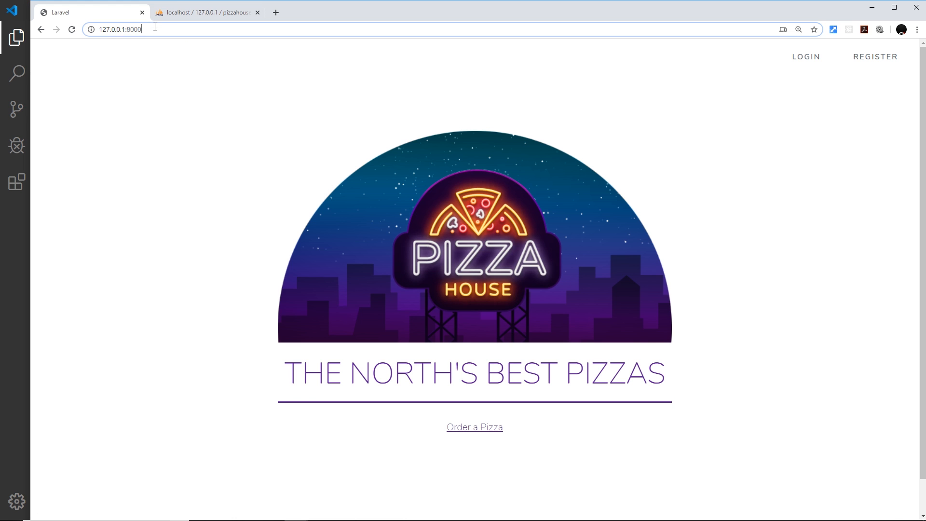
type("/pizza")
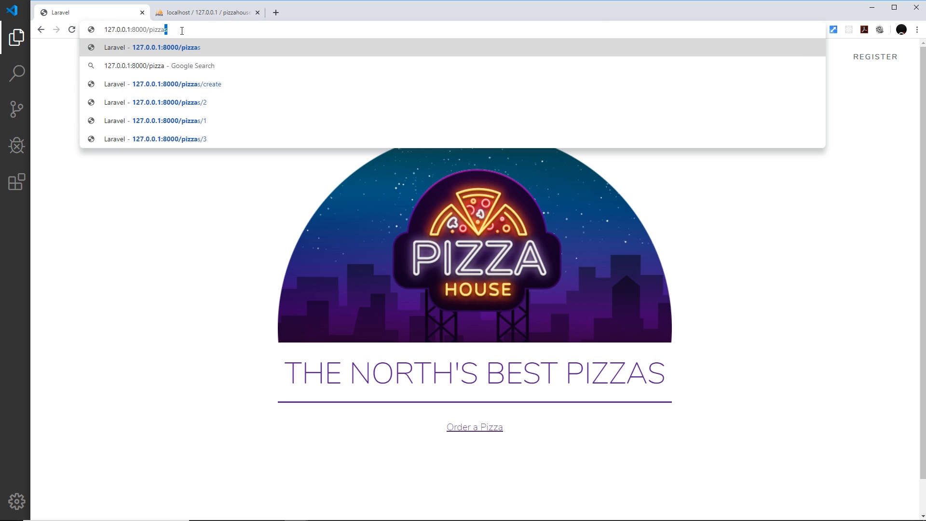